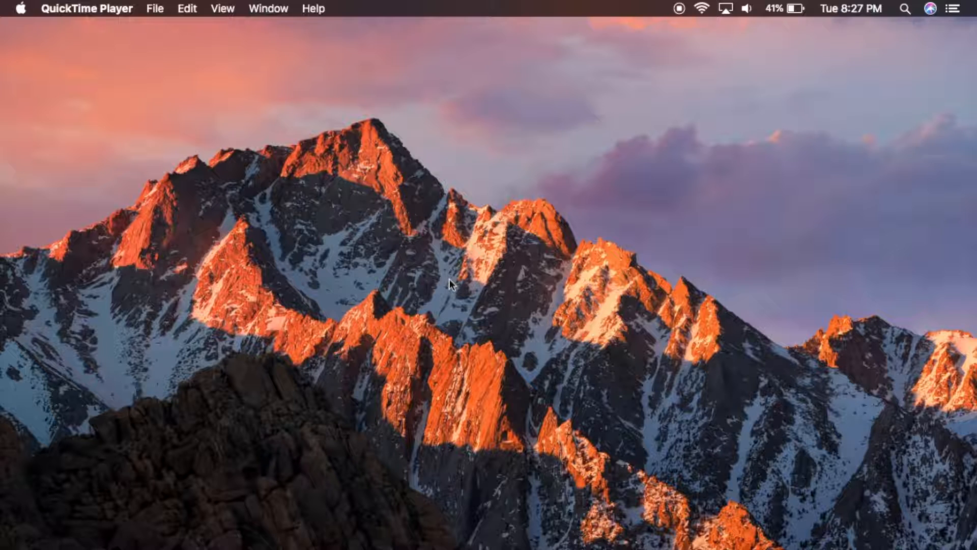
pyautogui.moveTo(429, 217)
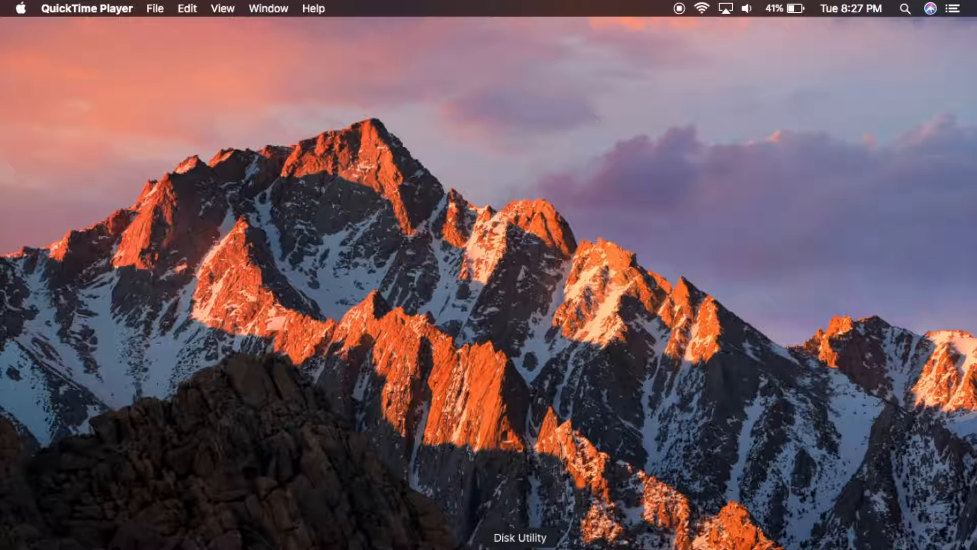
# Launch Disk Utility and select the WXPSP2Home disc under the DVD drive
pyautogui.click(521, 538)
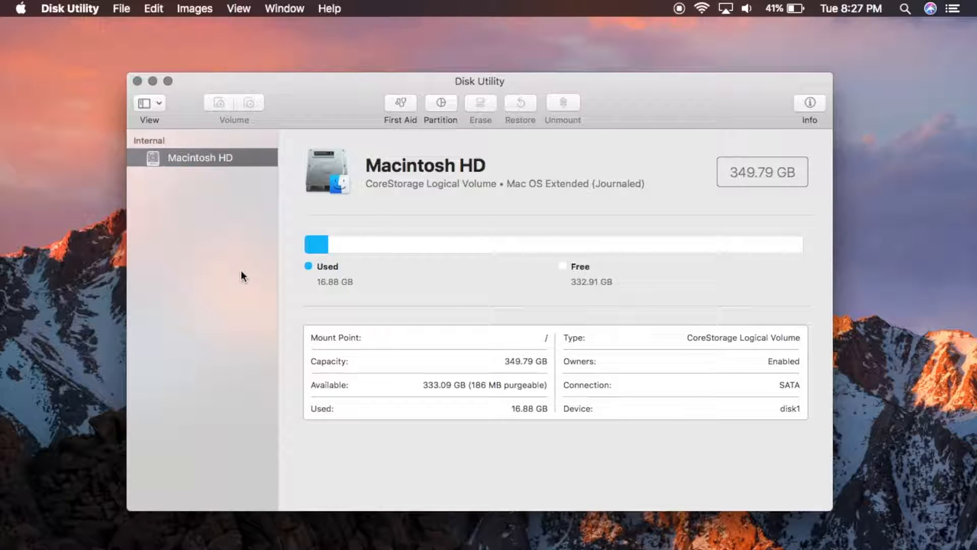
pyautogui.moveTo(267, 296)
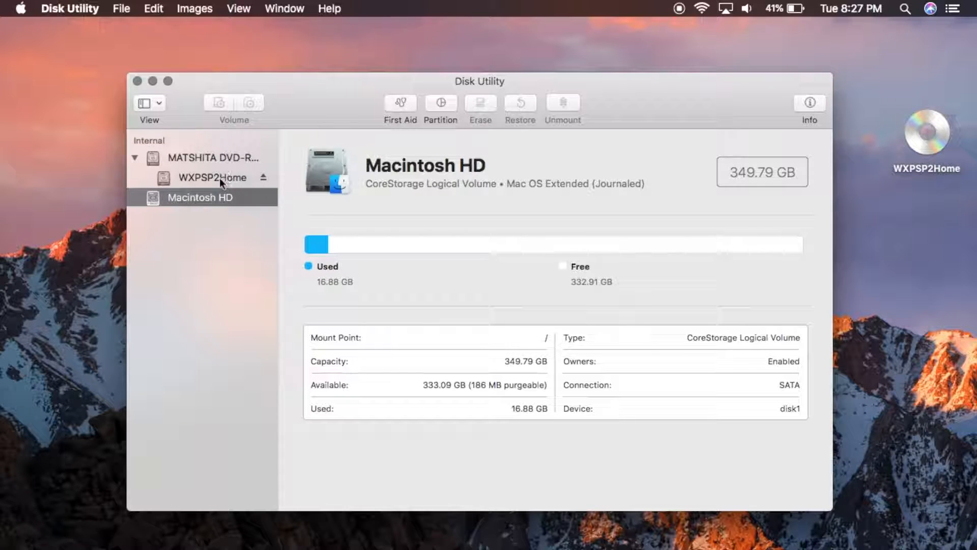
pyautogui.click(212, 177)
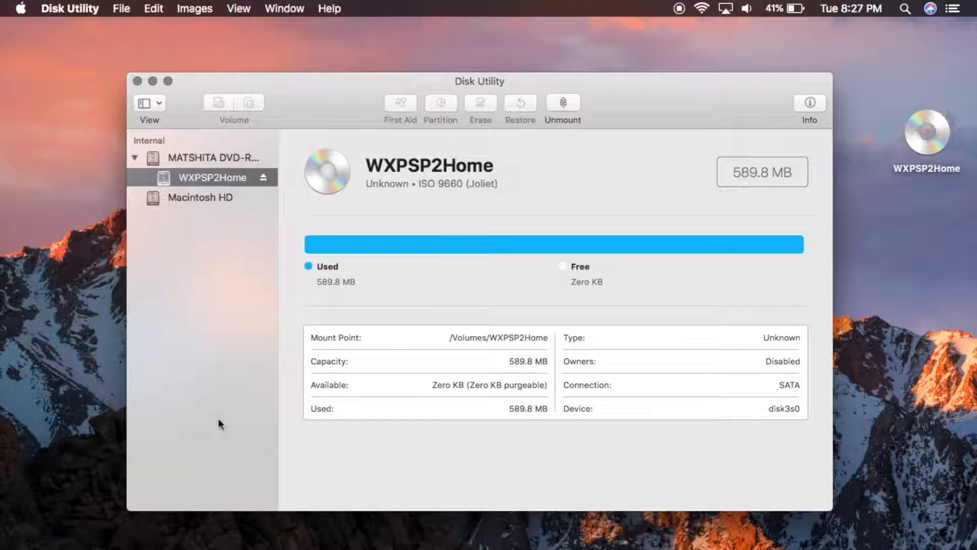
pyautogui.moveTo(248, 234)
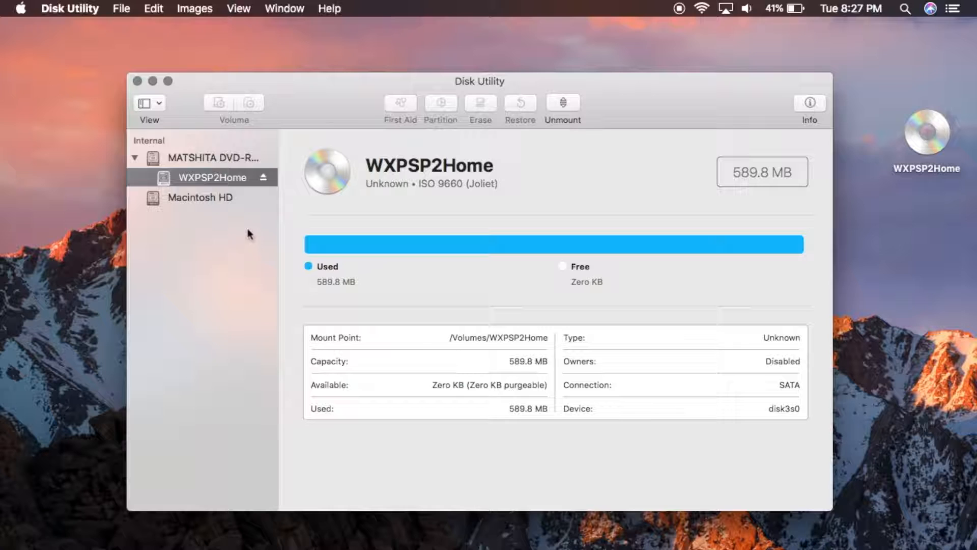
# Choose File > New Image > Image from "WXPSP2Home" to bring up the save sheet
pyautogui.click(121, 8)
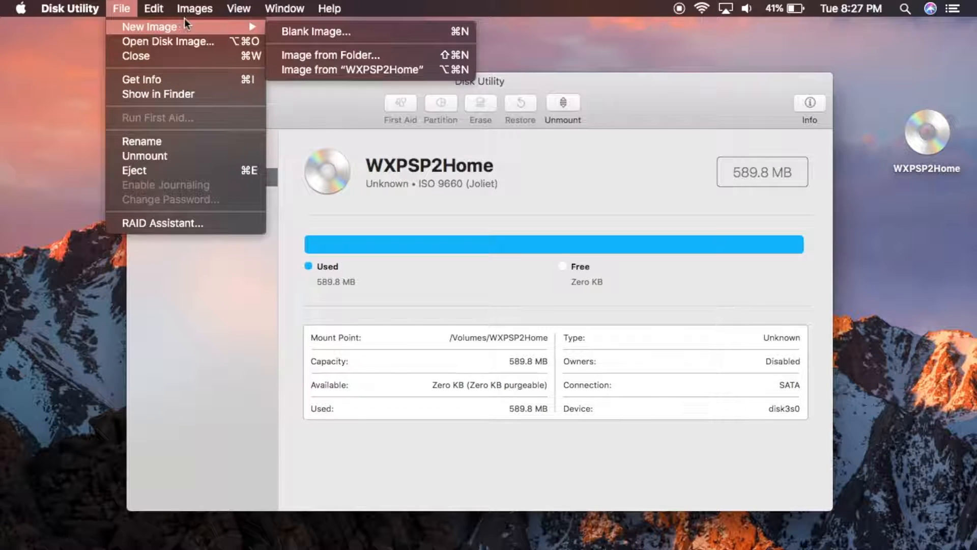
pyautogui.moveTo(351, 70)
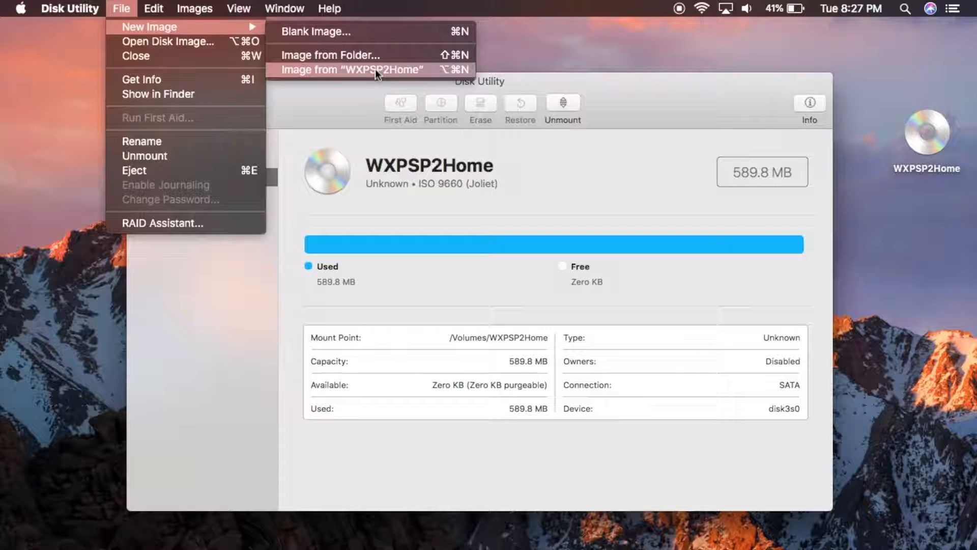
pyautogui.click(351, 70)
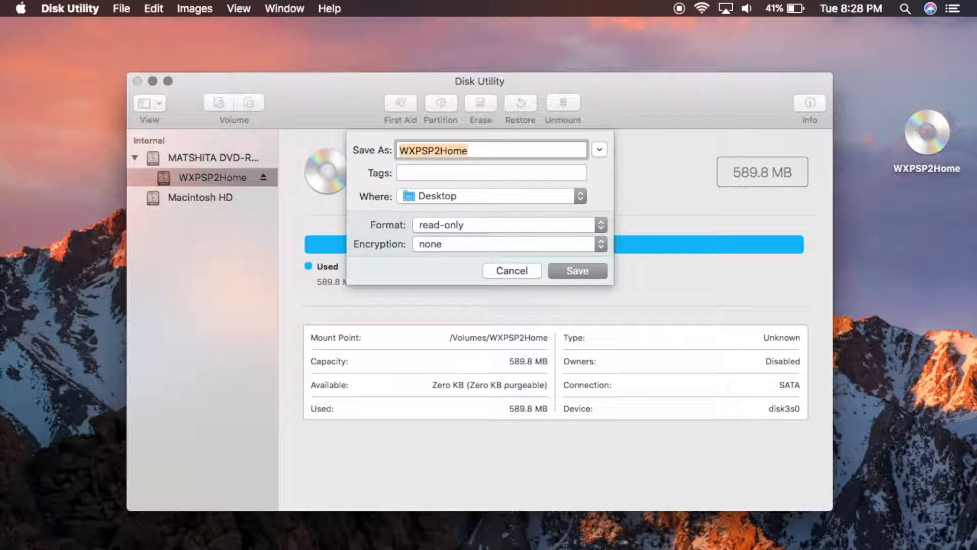
# Name the image 'Windows XP SP2 Home', save to Desktop, format DVD/CD master
pyautogui.write('Windows XP')
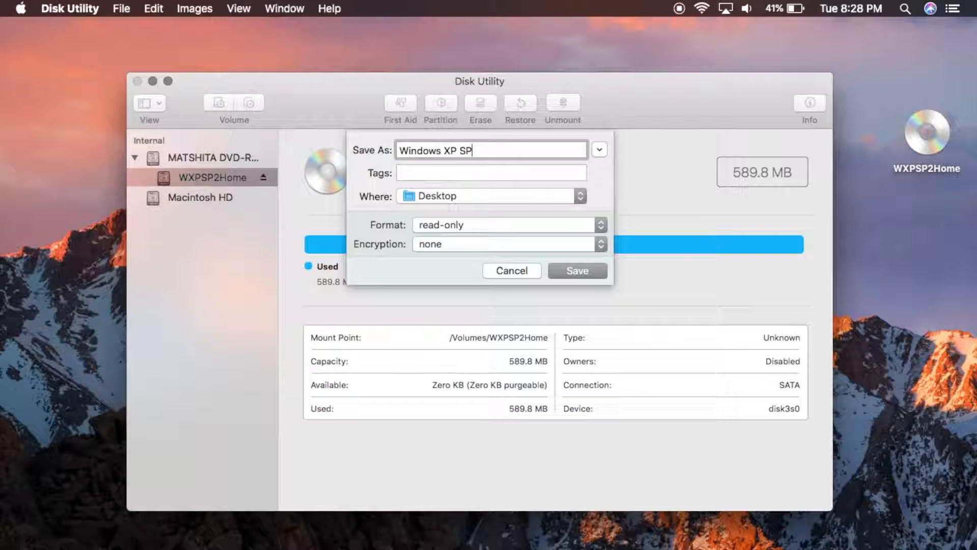
pyautogui.write('2')
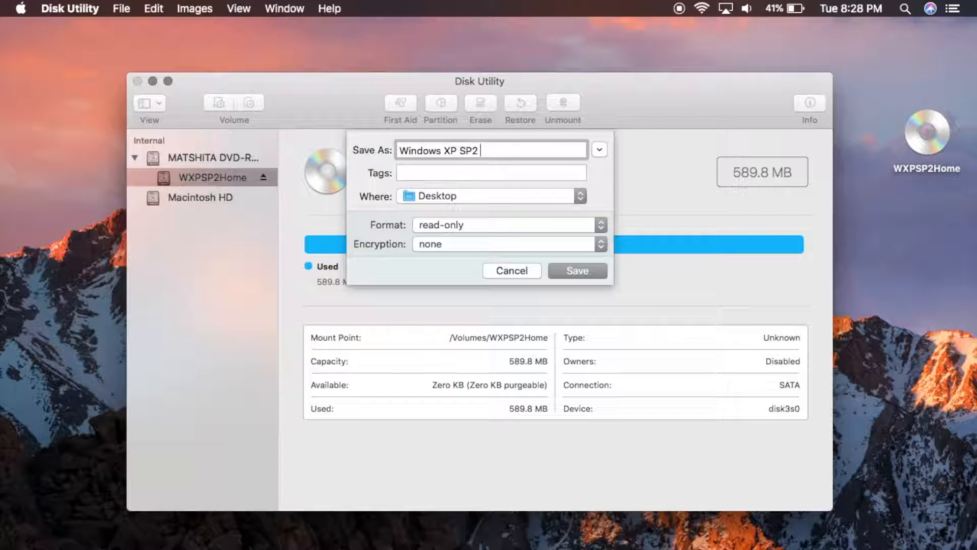
pyautogui.write('Home')
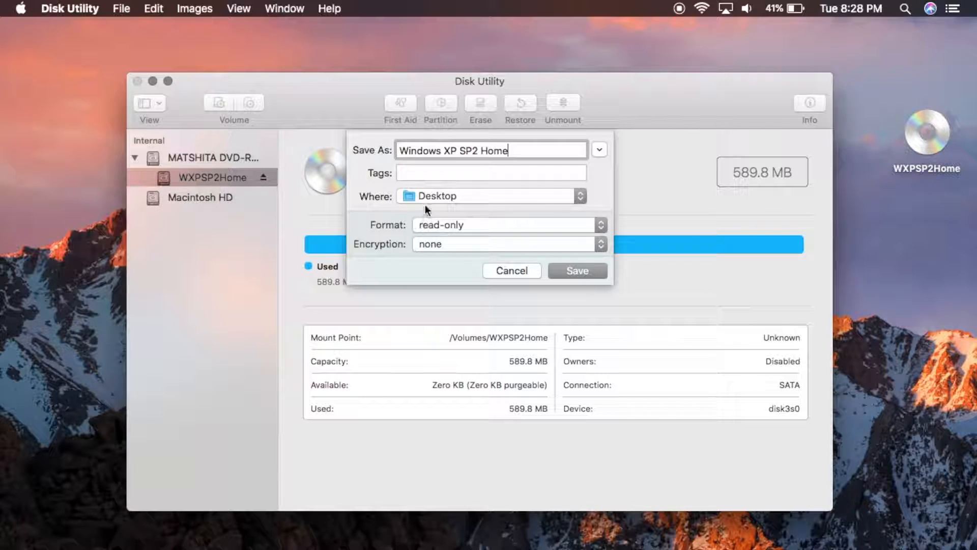
pyautogui.click(490, 196)
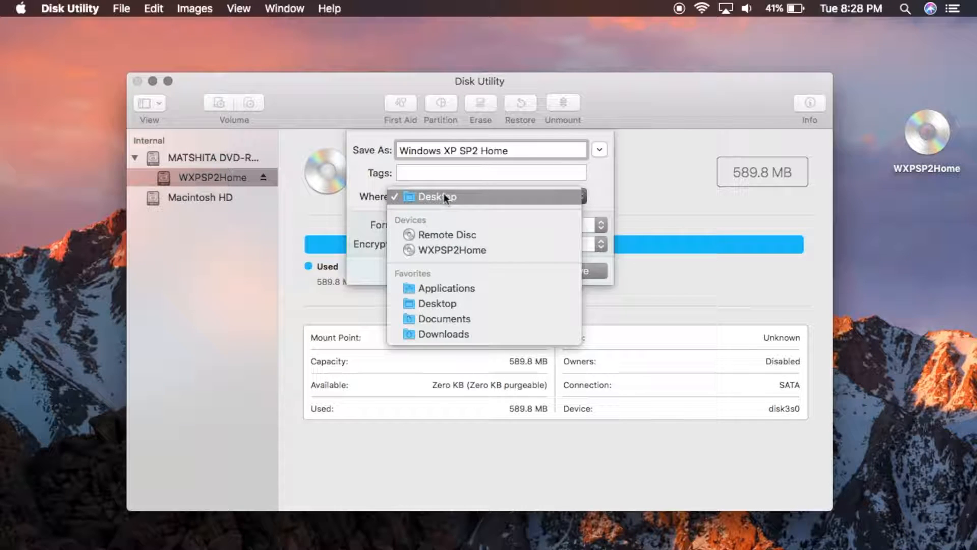
pyautogui.click(436, 196)
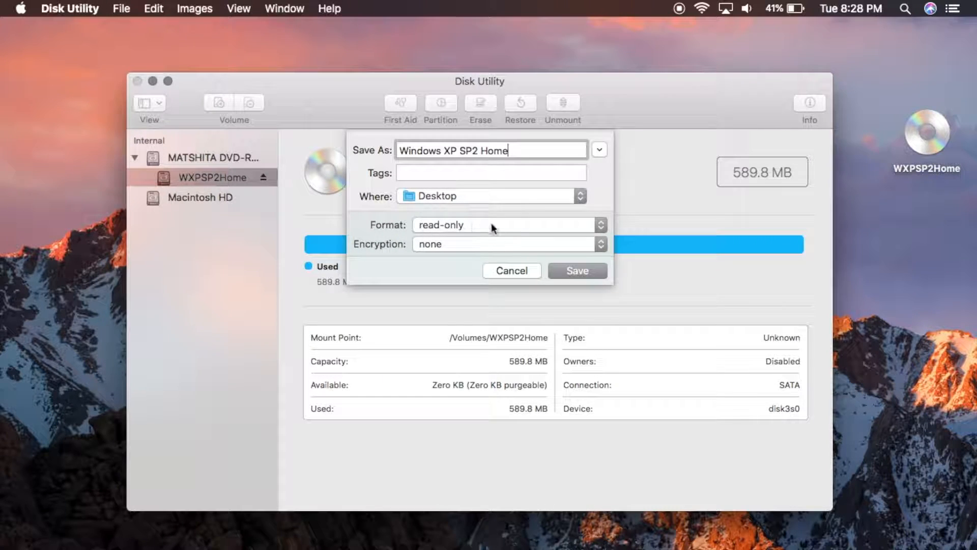
pyautogui.click(506, 225)
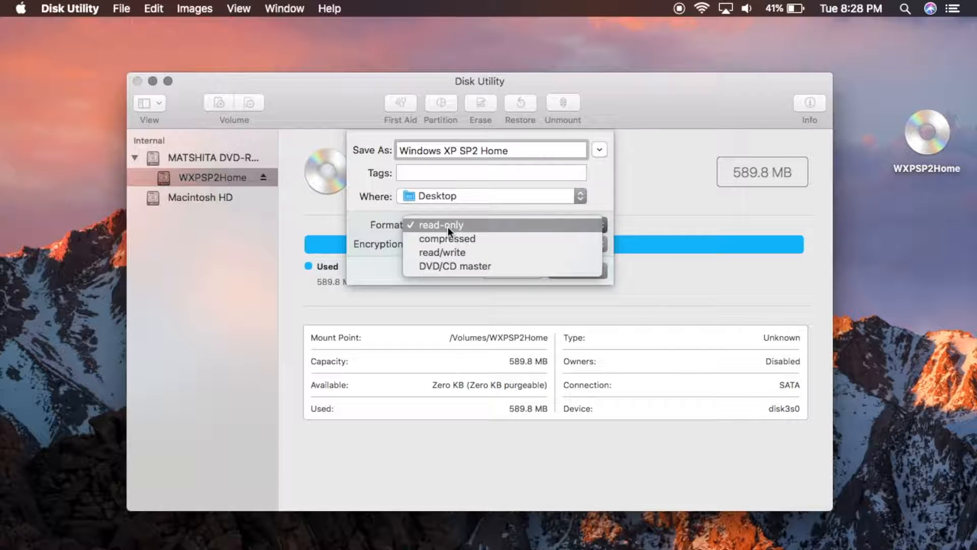
pyautogui.click(455, 266)
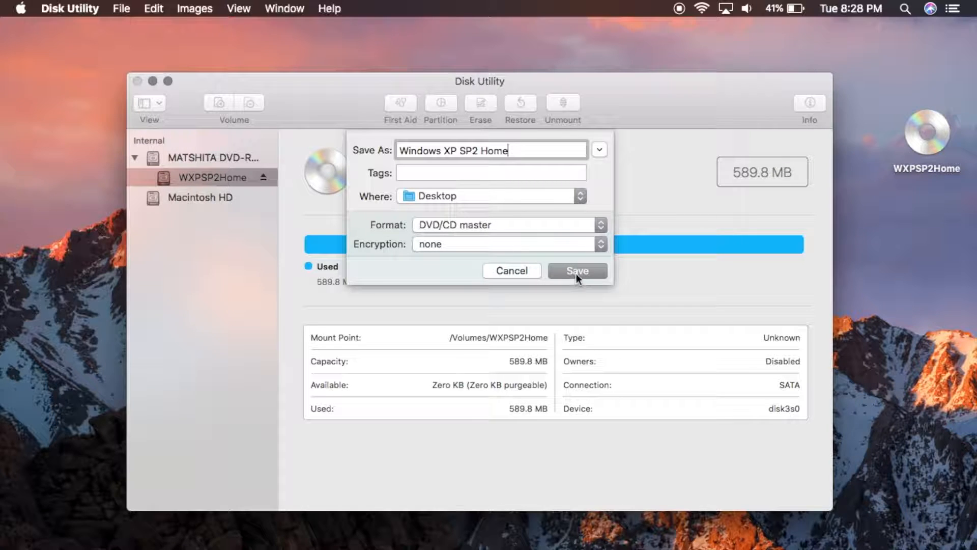
# Save the image, entering the administrator password to authorize creation
pyautogui.click(576, 270)
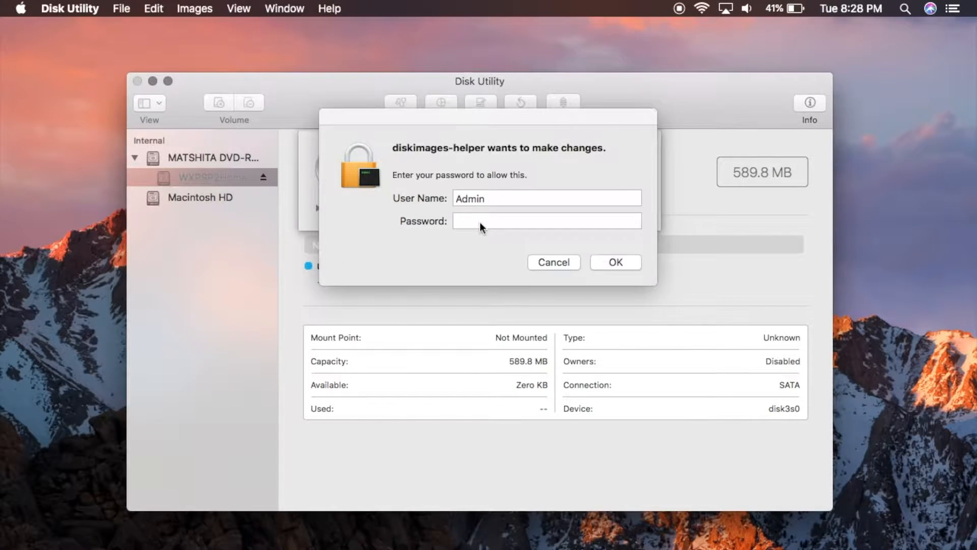
pyautogui.write('••')
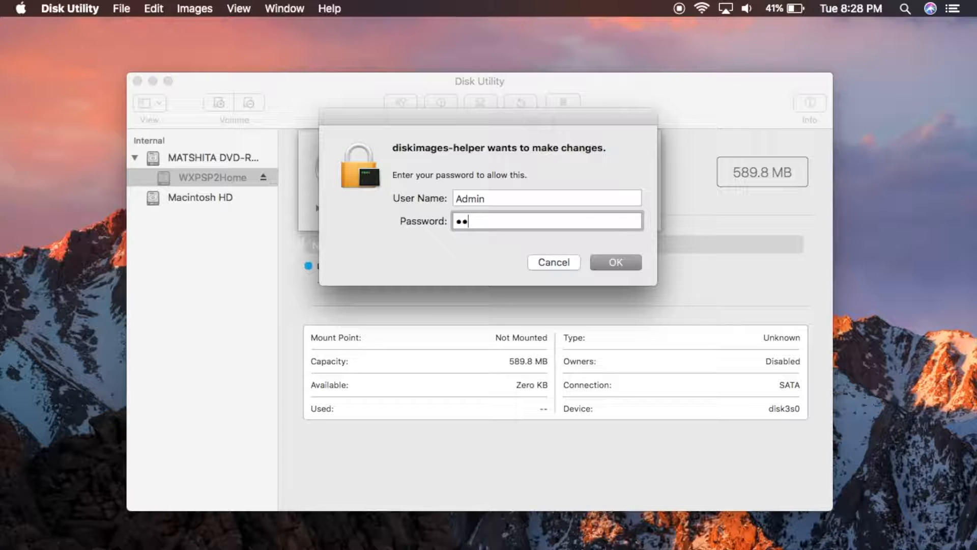
pyautogui.click(616, 262)
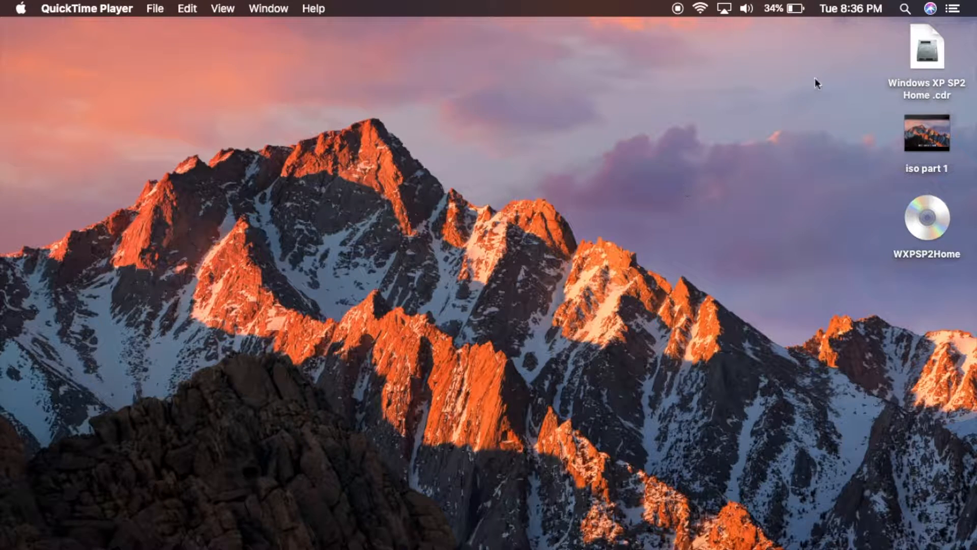
# Drag the Windows XP SP2 Home .cdr icon to the middle of the desktop
pyautogui.moveTo(927, 50); pyautogui.dragTo(658, 156)
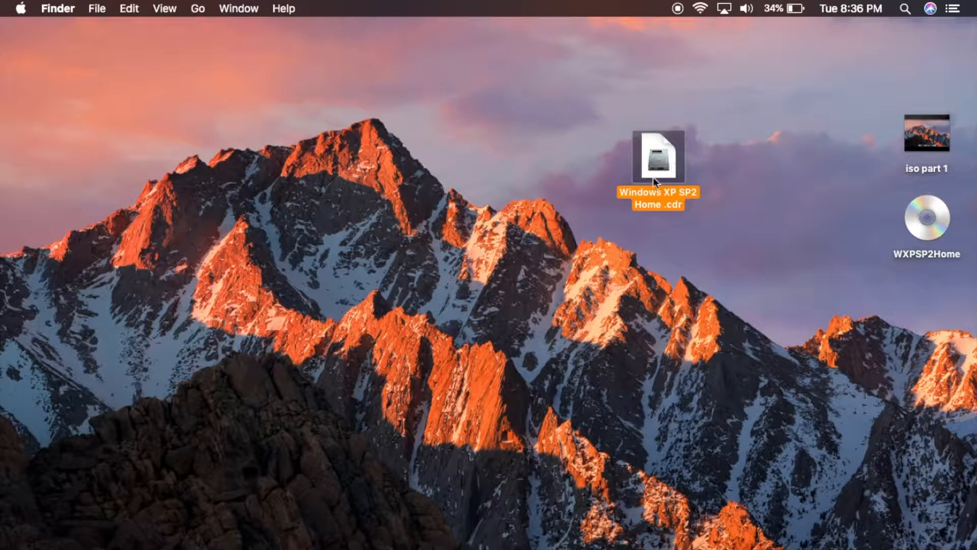
pyautogui.moveTo(722, 226)
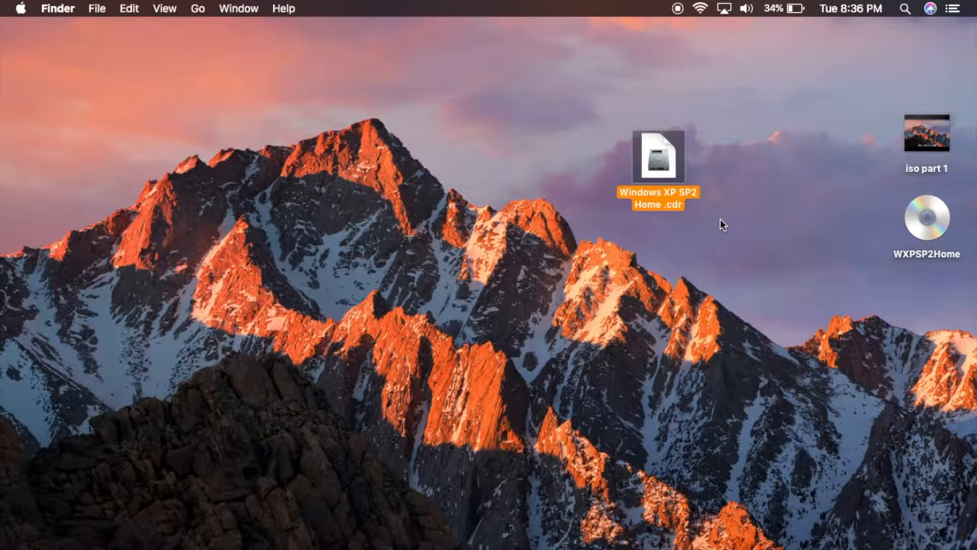
pyautogui.moveTo(660, 216)
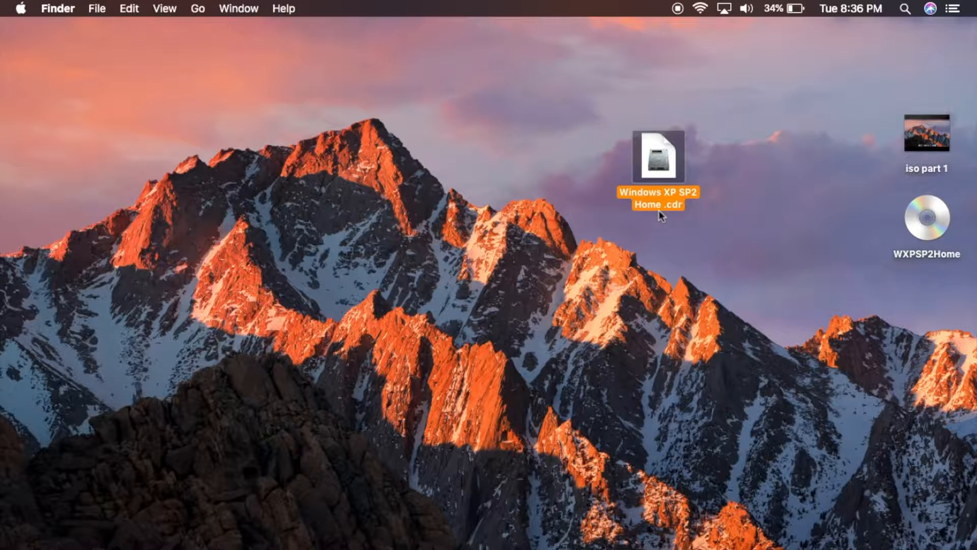
pyautogui.moveTo(716, 241)
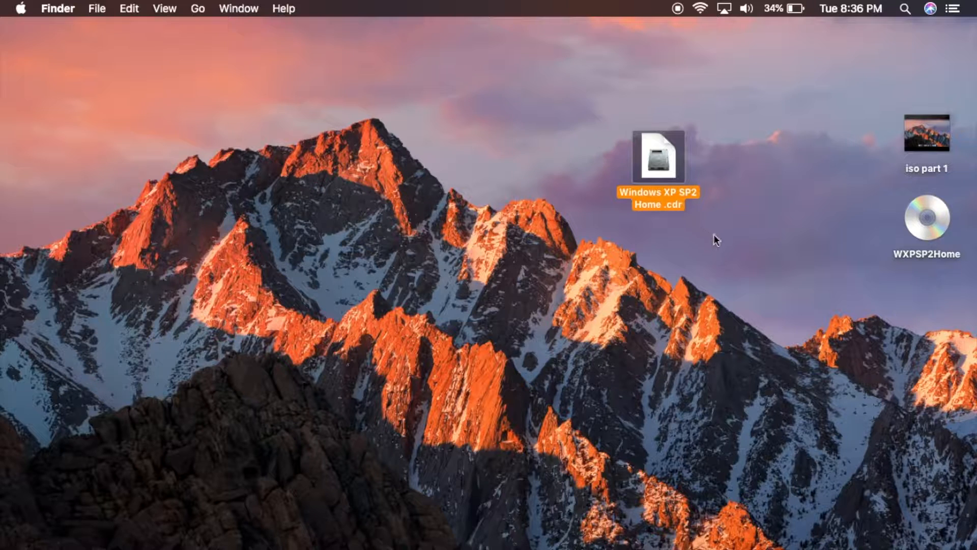
pyautogui.moveTo(690, 236)
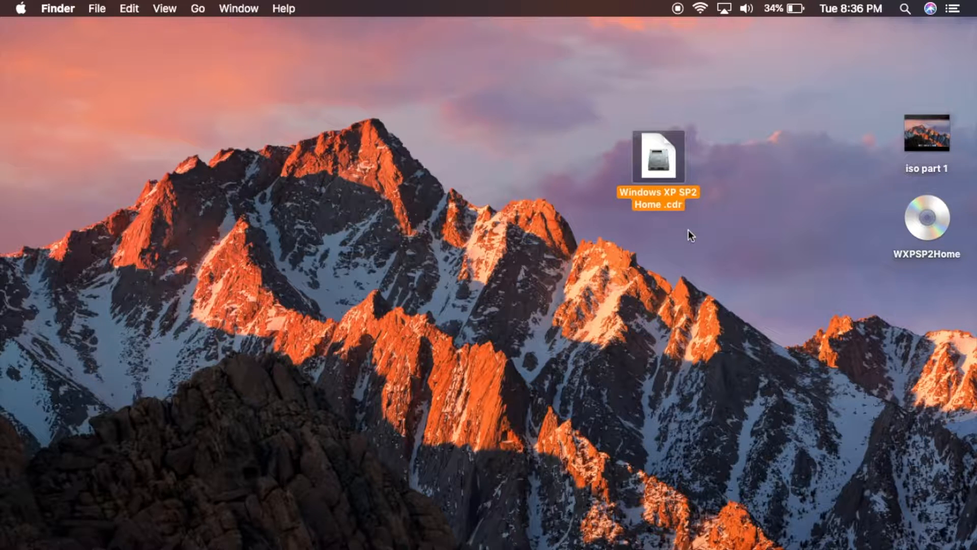
pyautogui.moveTo(717, 245)
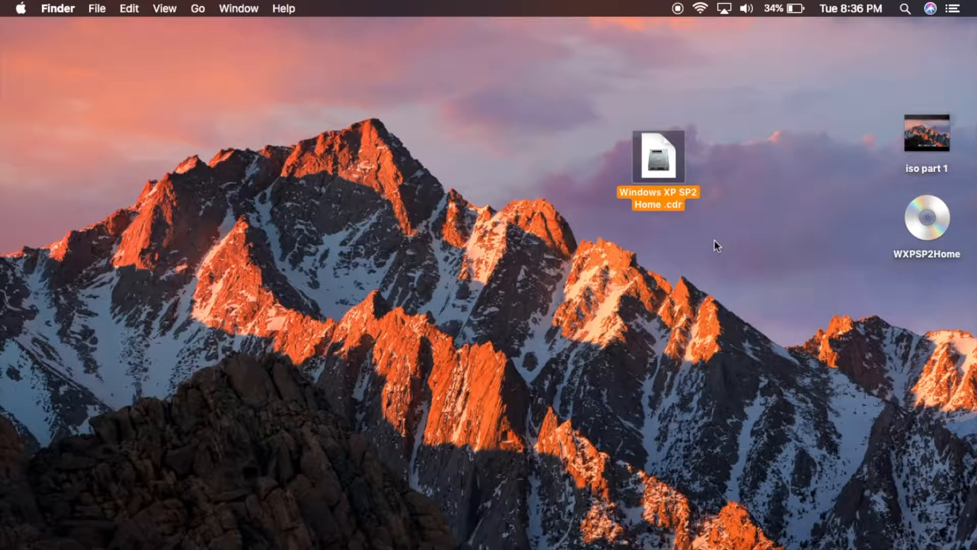
pyautogui.moveTo(703, 222)
pyautogui.write('iso')
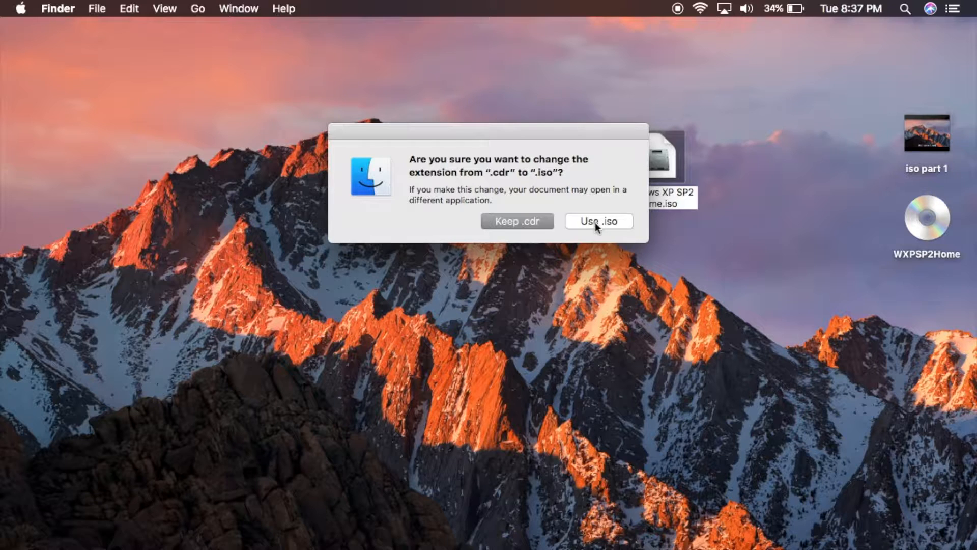
# Confirm the extension change with Use .iso, making it Windows XP SP2 Home.iso
pyautogui.click(598, 221)
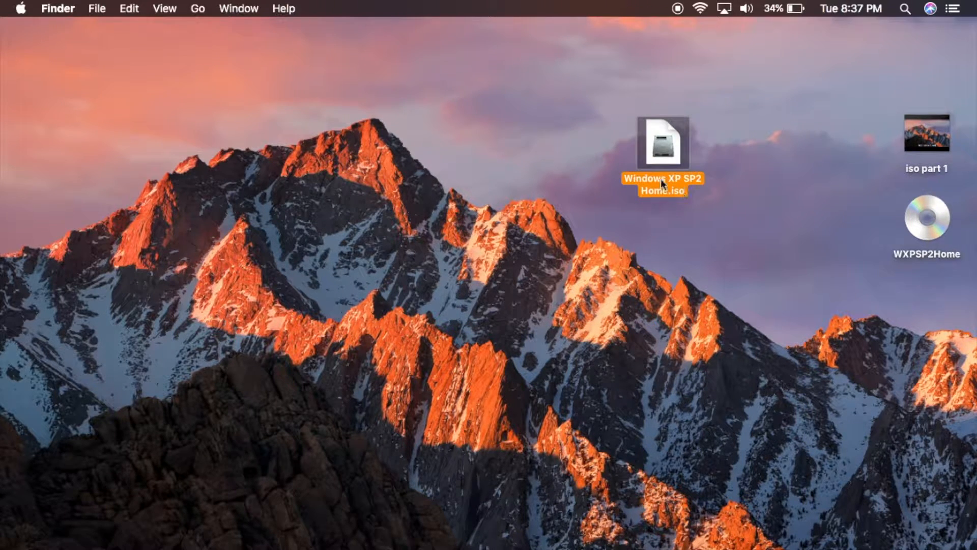
pyautogui.moveTo(664, 211)
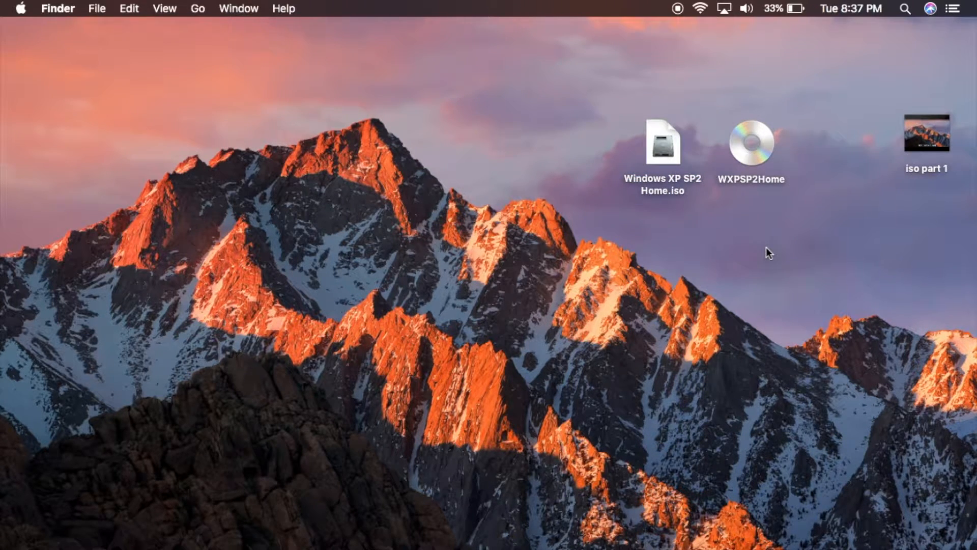
pyautogui.moveTo(641, 206)
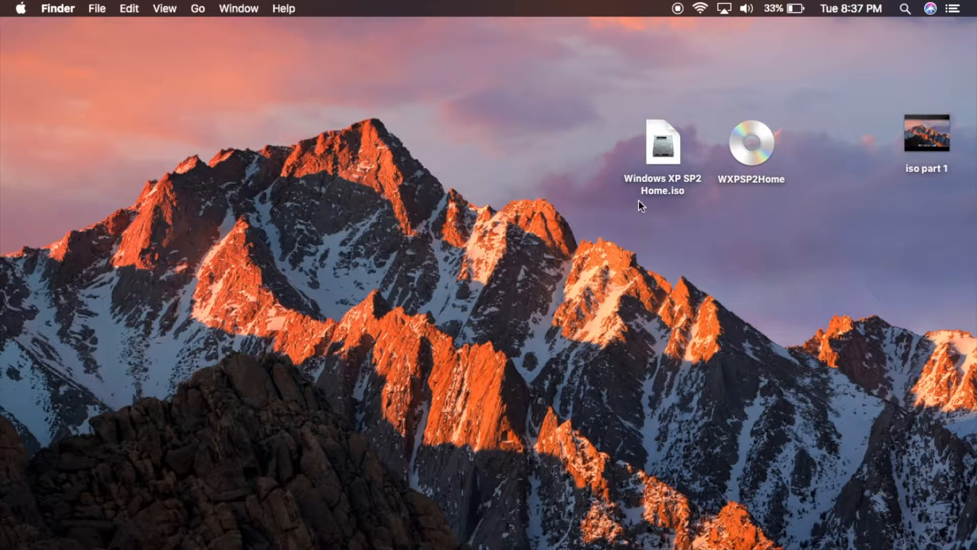
pyautogui.moveTo(585, 280)
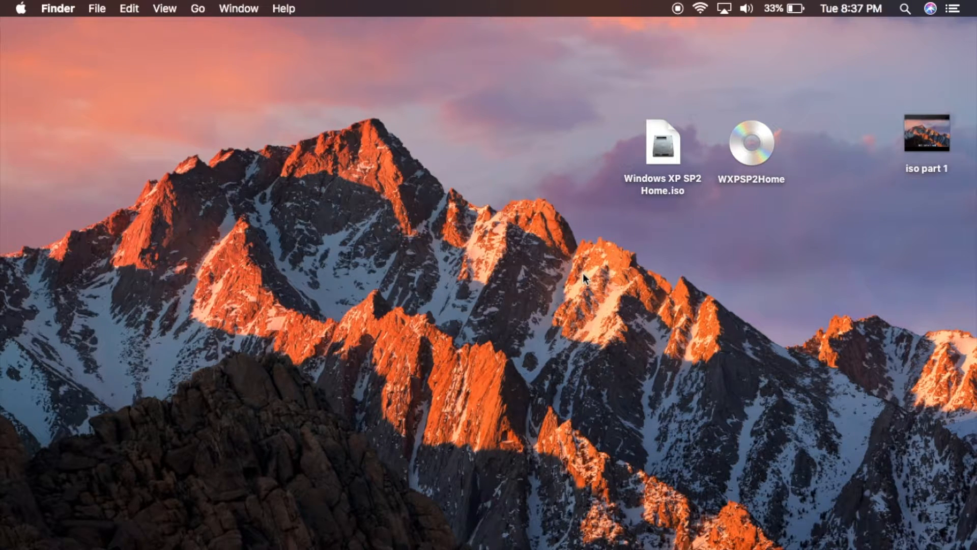
pyautogui.moveTo(677, 44)
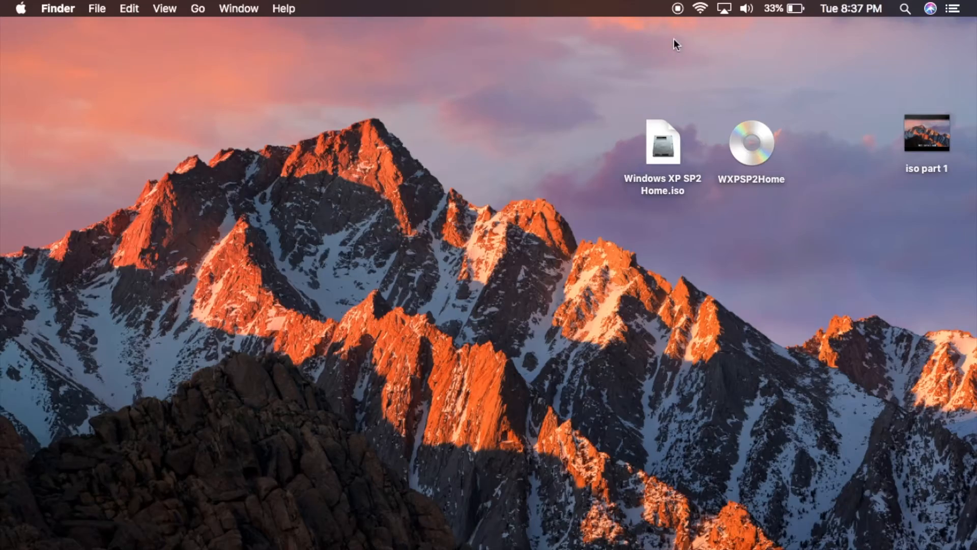